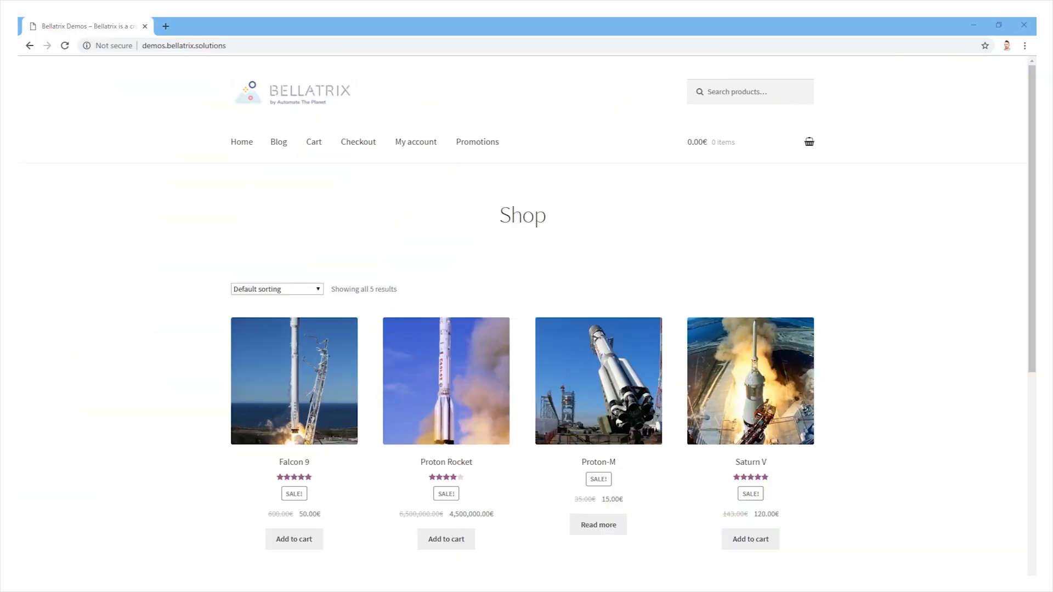
- Scroll through the Bellatrix shop's mobile layout, then close Chrome
{"action": "scroll", "scroll_direction": "down", "scroll_amount": 3}
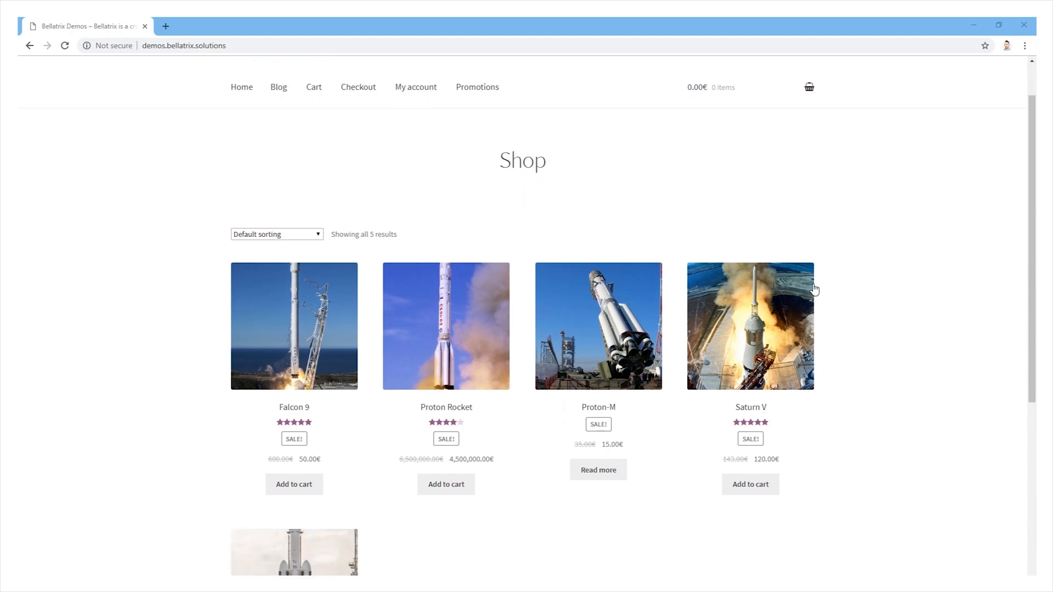
{"action": "mouse_move", "coordinate": [705, 524]}
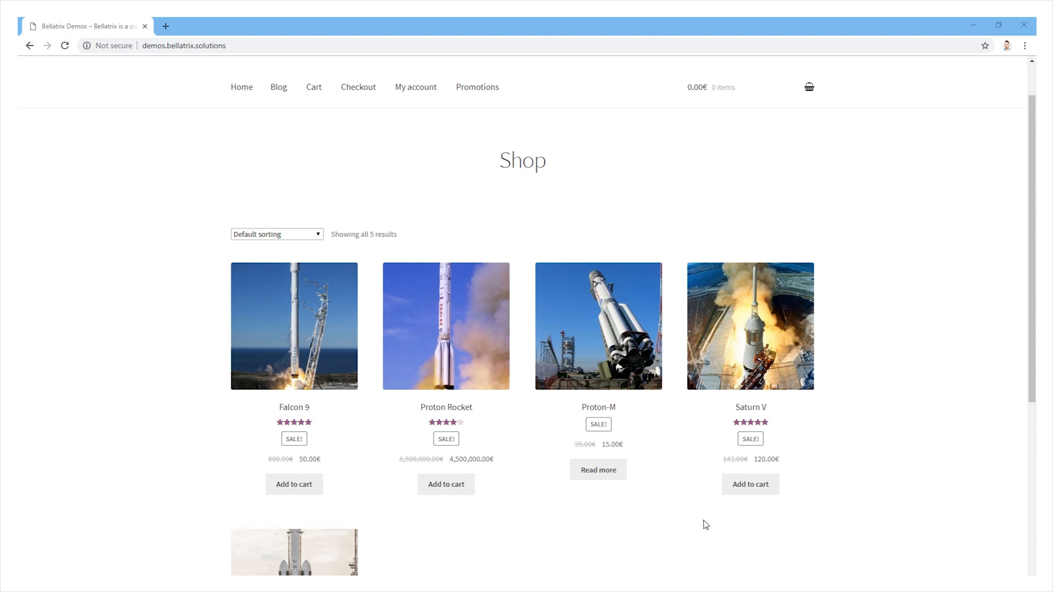
{"action": "mouse_move", "coordinate": [317, 247]}
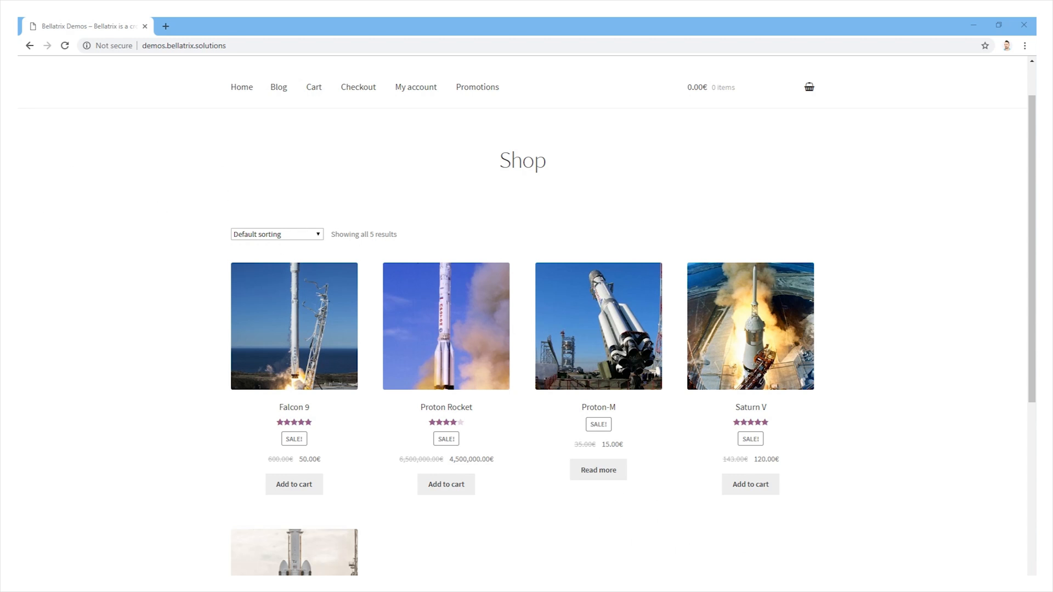
{"action": "mouse_move", "coordinate": [653, 493]}
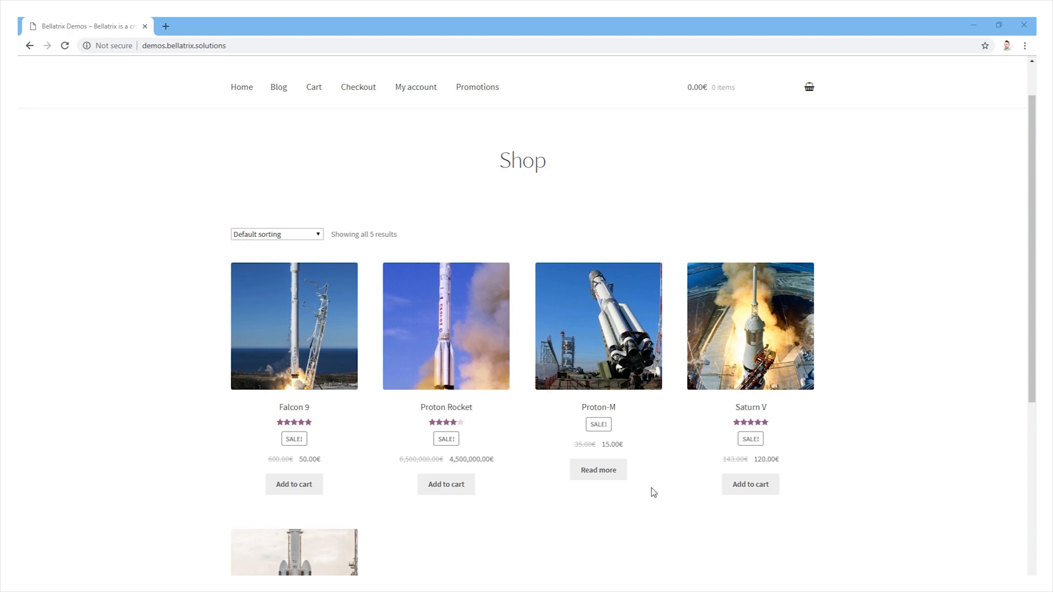
{"action": "mouse_move", "coordinate": [336, 302]}
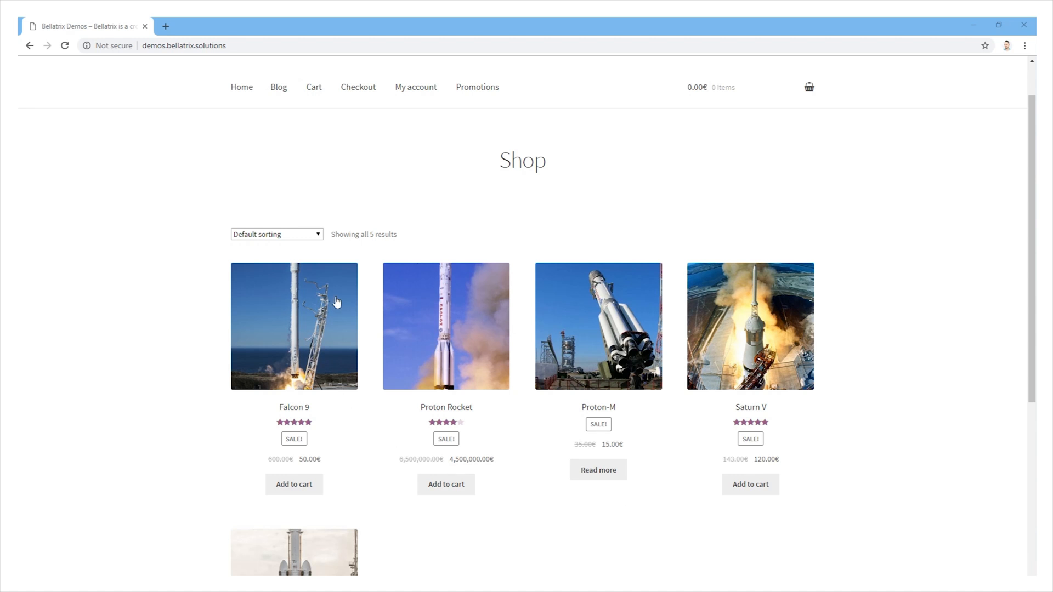
{"action": "mouse_move", "coordinate": [731, 261]}
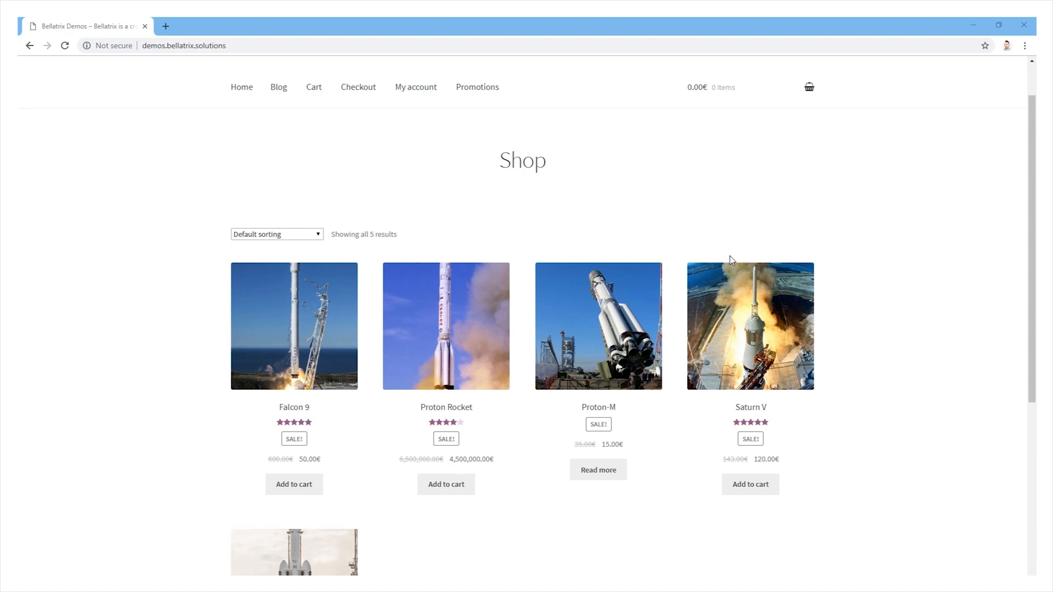
{"action": "mouse_move", "coordinate": [268, 260]}
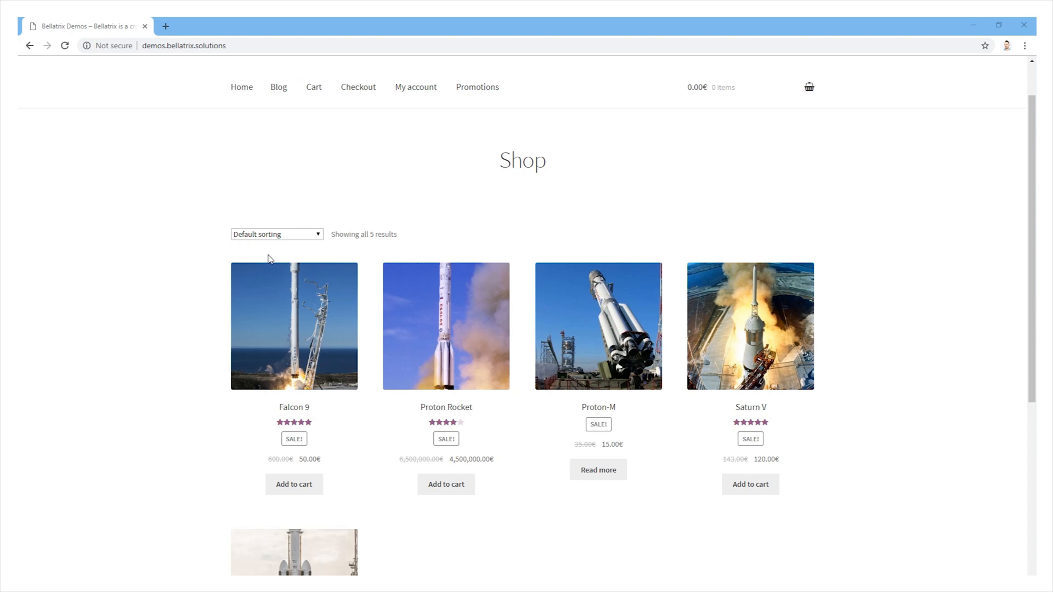
{"action": "mouse_move", "coordinate": [443, 283]}
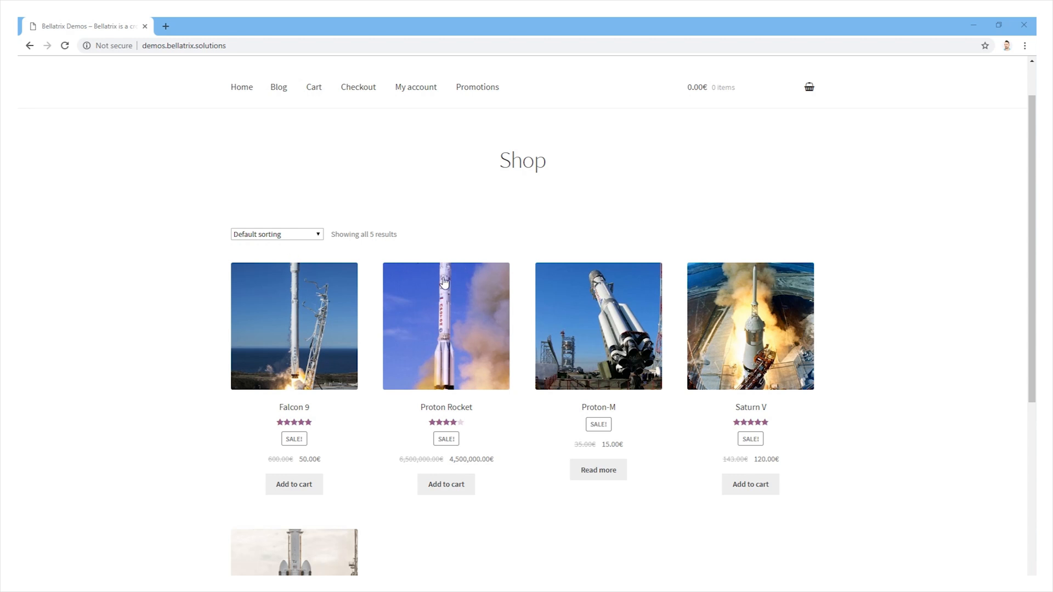
{"action": "mouse_move", "coordinate": [356, 292]}
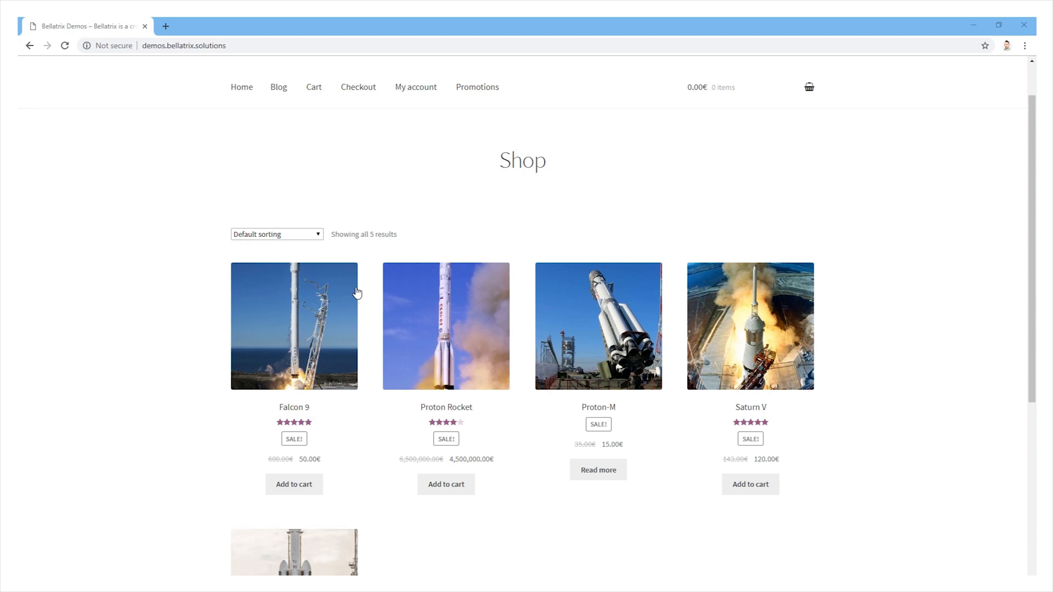
{"action": "mouse_move", "coordinate": [825, 135]}
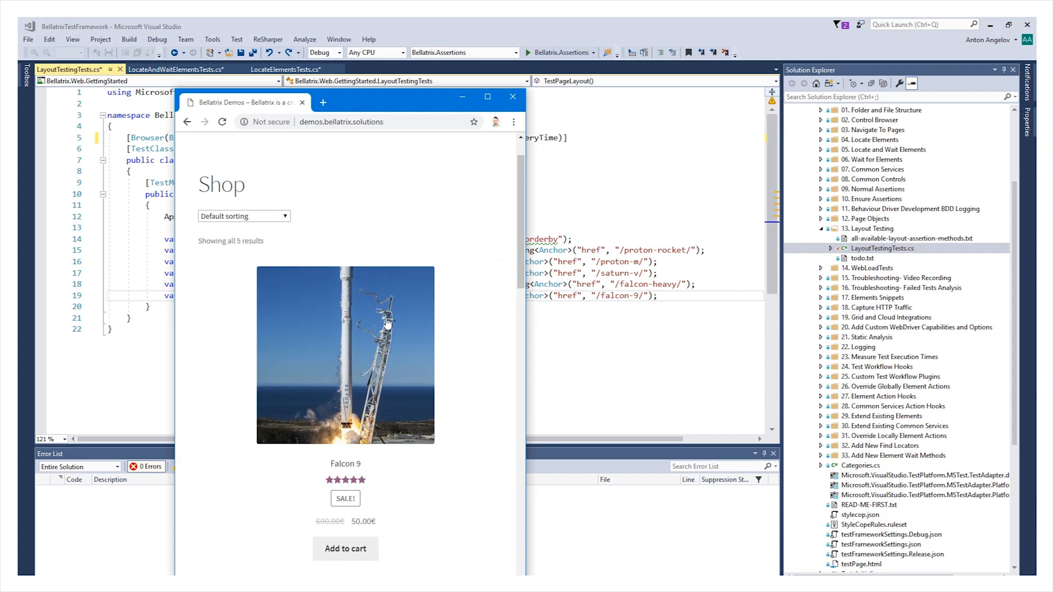
{"action": "scroll", "scroll_direction": "up", "scroll_amount": 3}
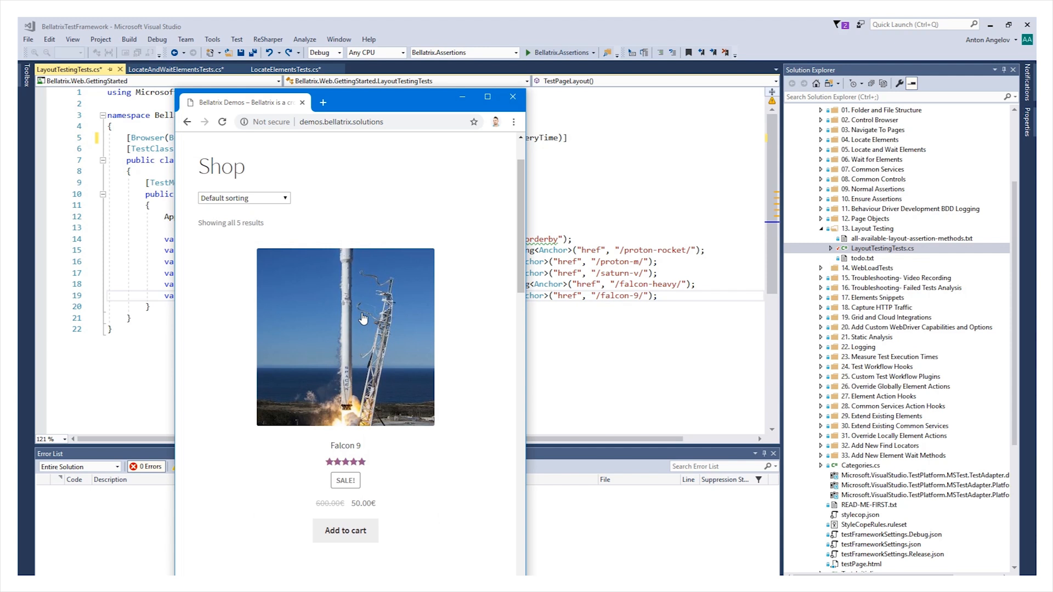
{"action": "scroll", "scroll_direction": "up", "scroll_amount": 3}
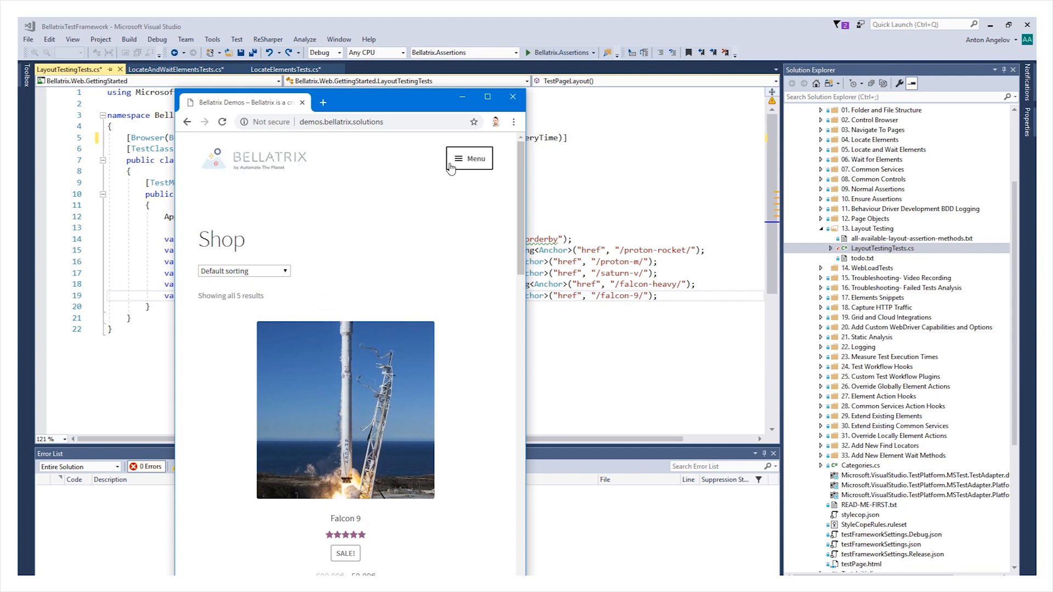
{"action": "left_click", "coordinate": [469, 158]}
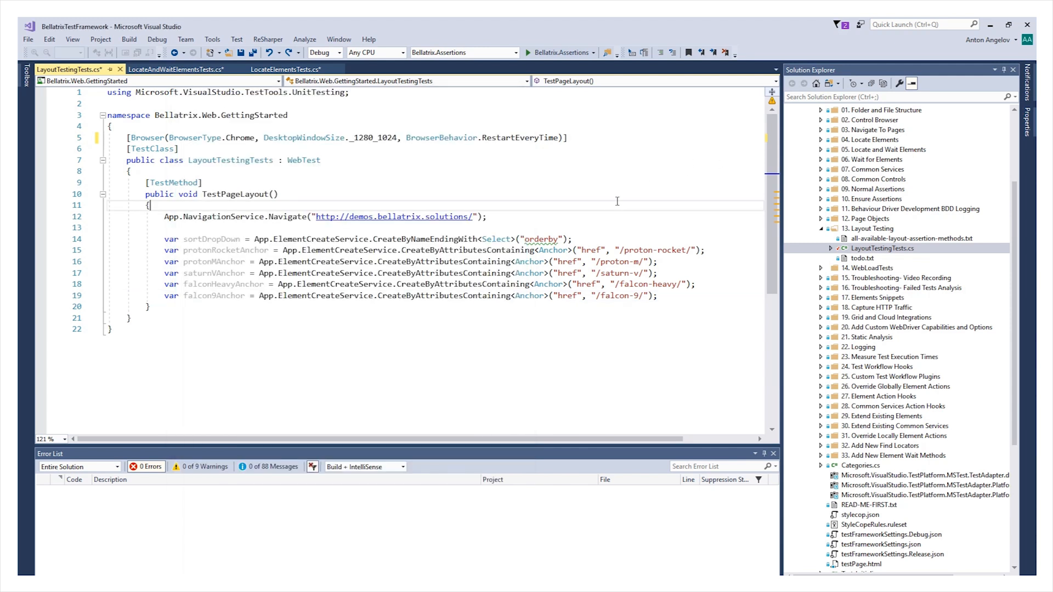
{"action": "mouse_move", "coordinate": [458, 189]}
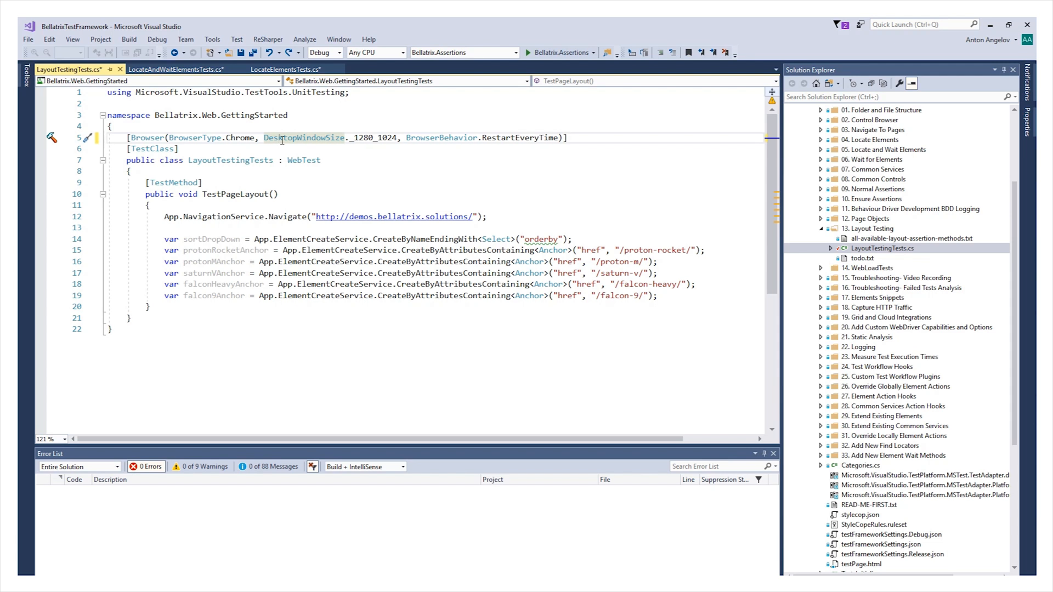
- Add 'using Bellatrix.Layout;' to the top of LayoutTestingTests.cs
{"action": "double_click", "coordinate": [373, 138]}
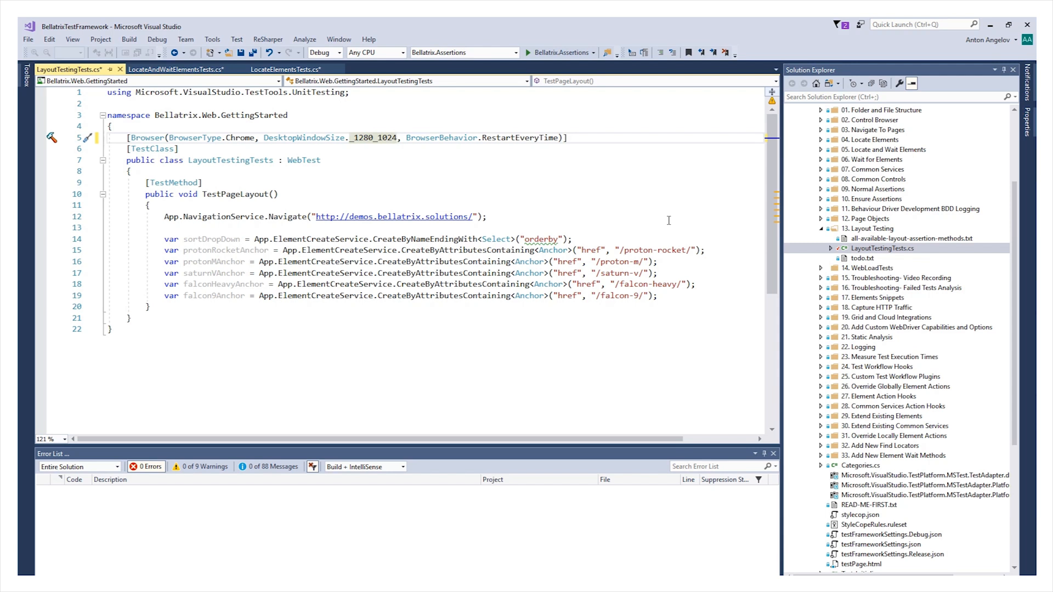
{"action": "mouse_move", "coordinate": [453, 266]}
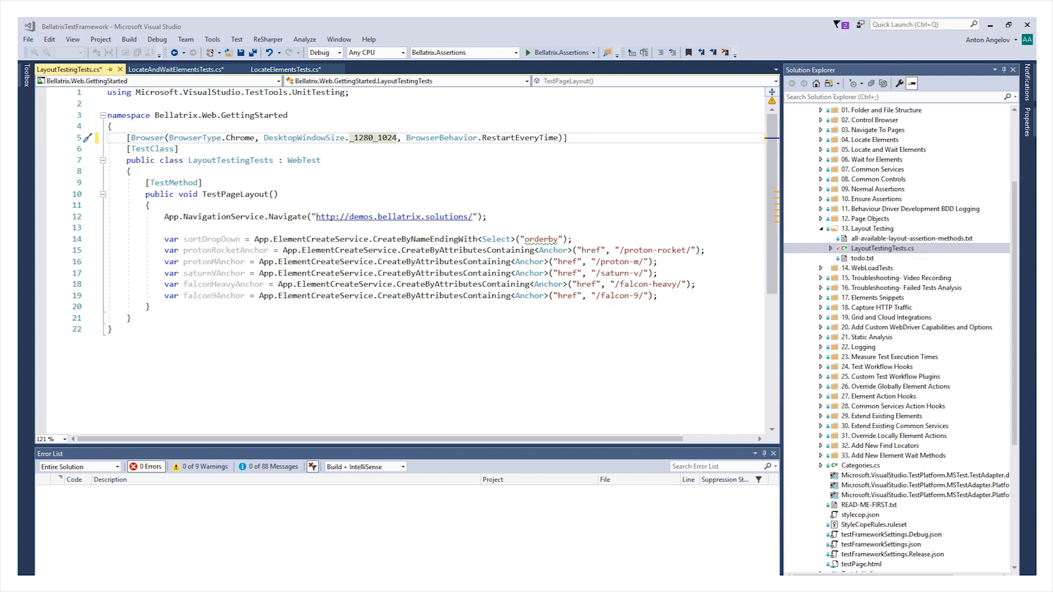
{"action": "type", "text": "using Bellatrix.Layout;"}
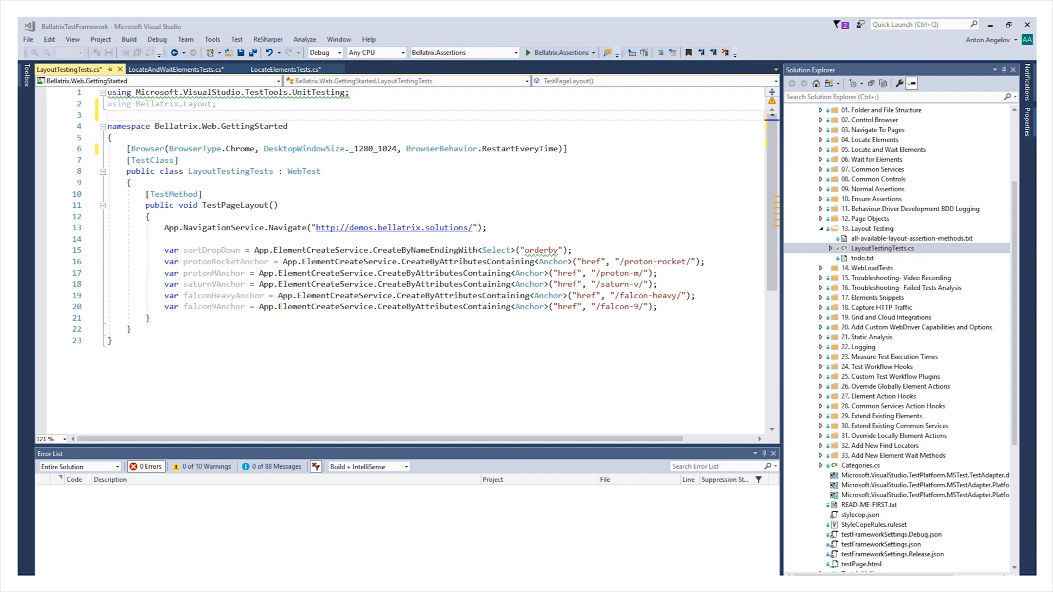
- Add sortDropDown.AssertAboveOf(protonRocketAnchor, 31); after the element definitions
{"action": "key", "text": "enter"}
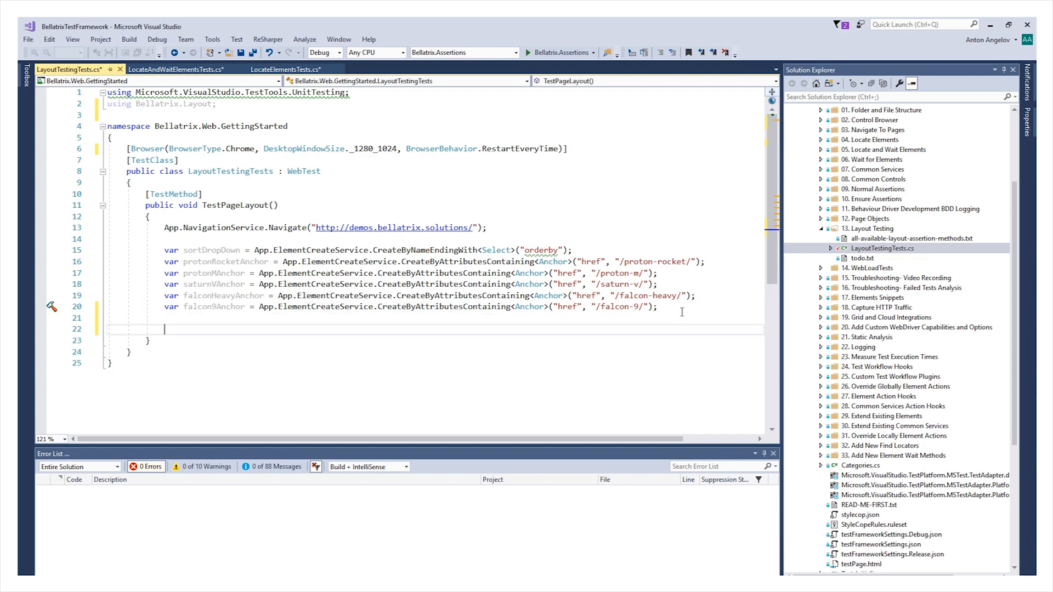
{"action": "type", "text": "sortDropDown.AssertAboveOf(protonRocketAnchor);"}
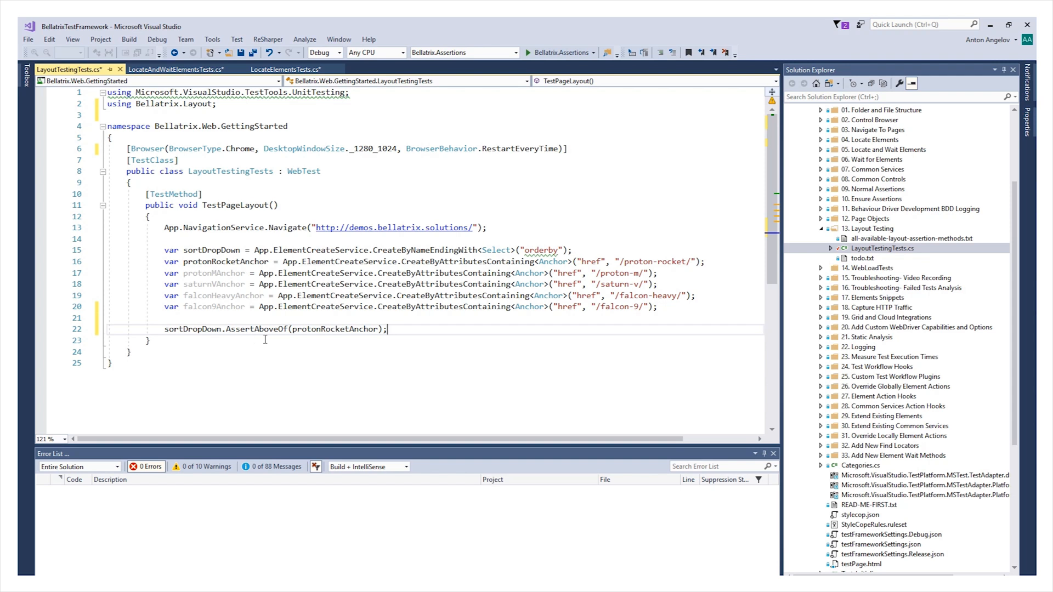
{"action": "mouse_move", "coordinate": [336, 329]}
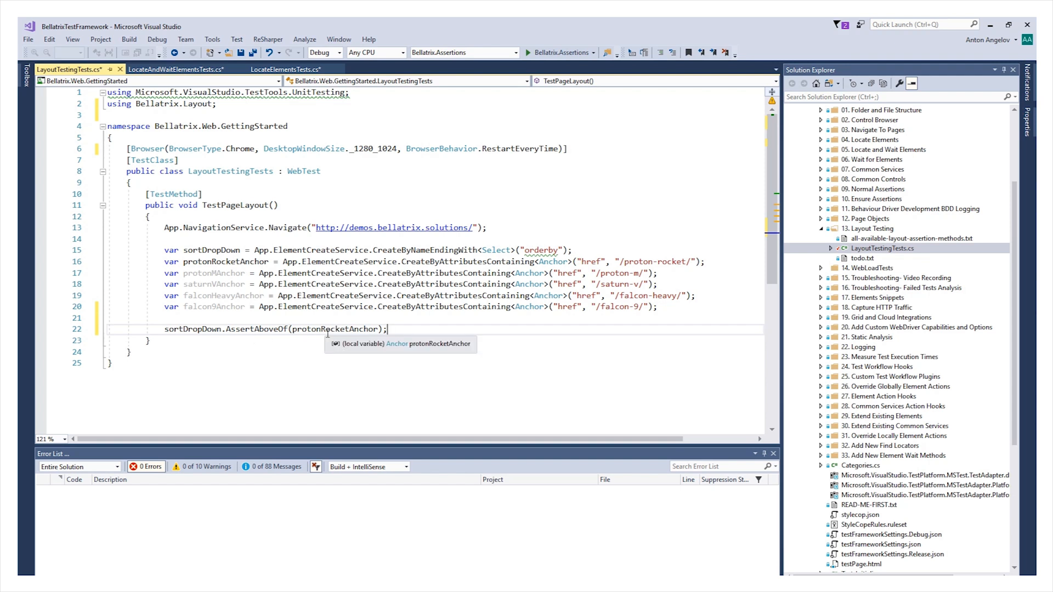
{"action": "mouse_move", "coordinate": [607, 327]}
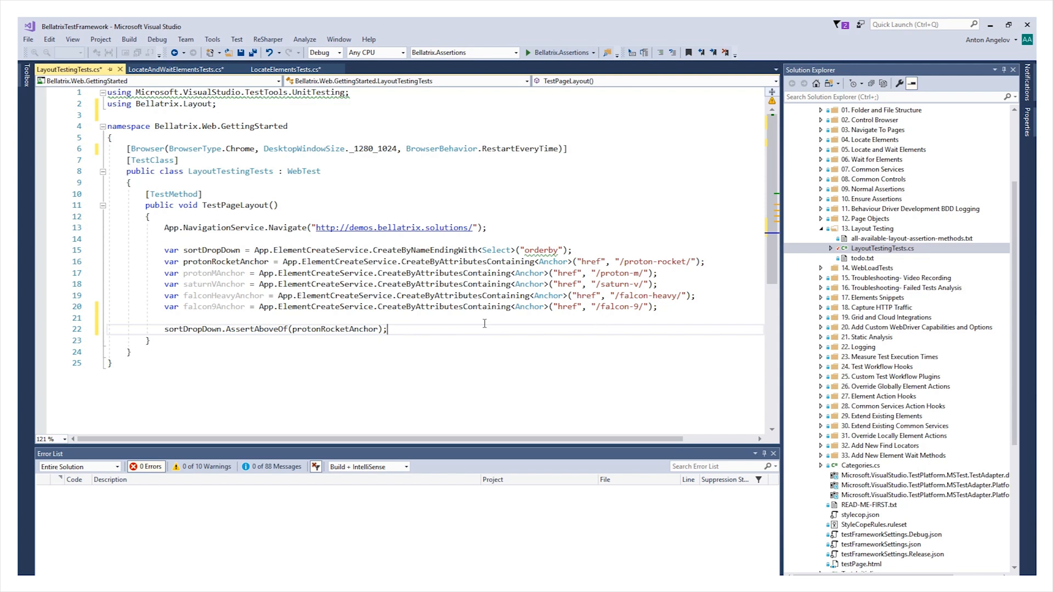
{"action": "type", "text": "As"}
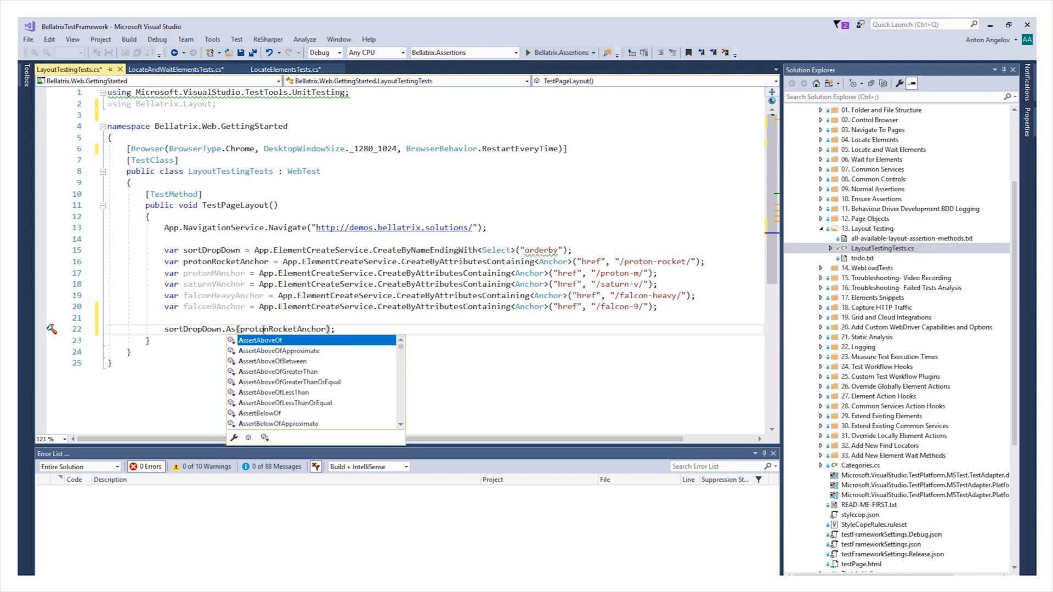
{"action": "type", "text": "sertAboveOf"}
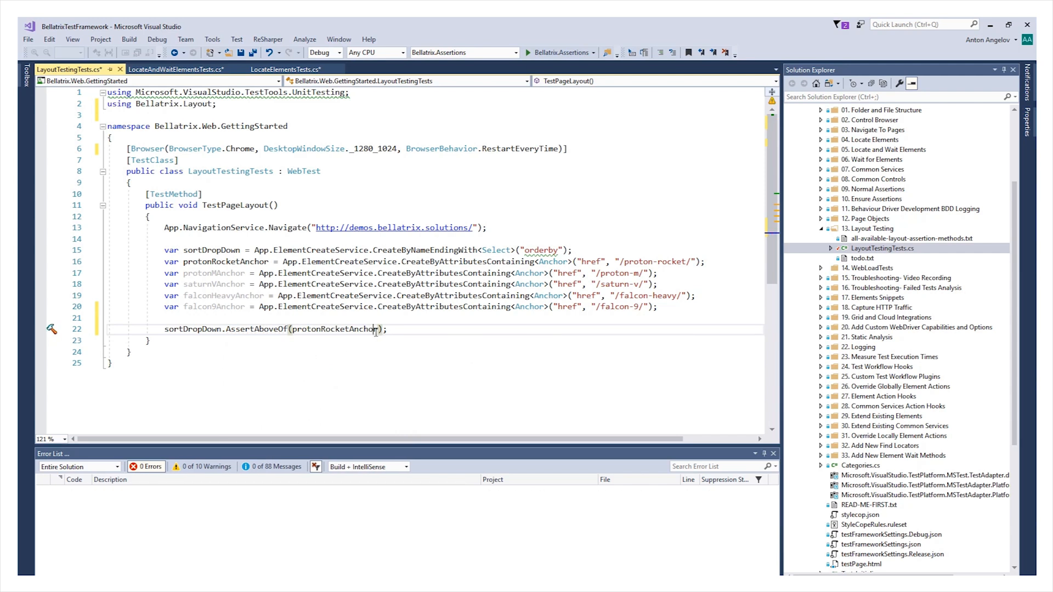
{"action": "type", "text": ", 31"}
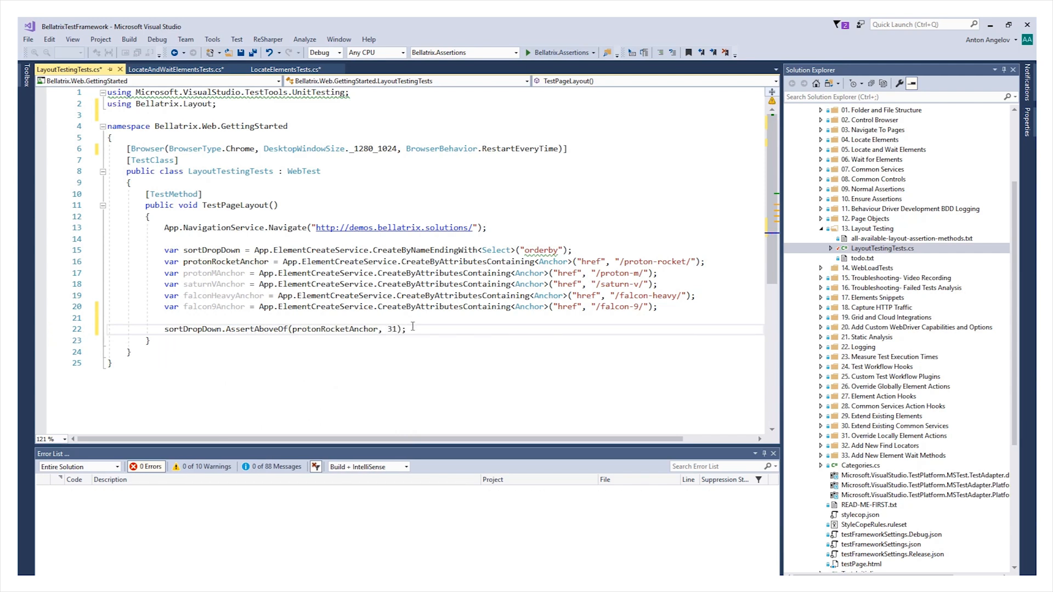
{"action": "mouse_move", "coordinate": [392, 362]}
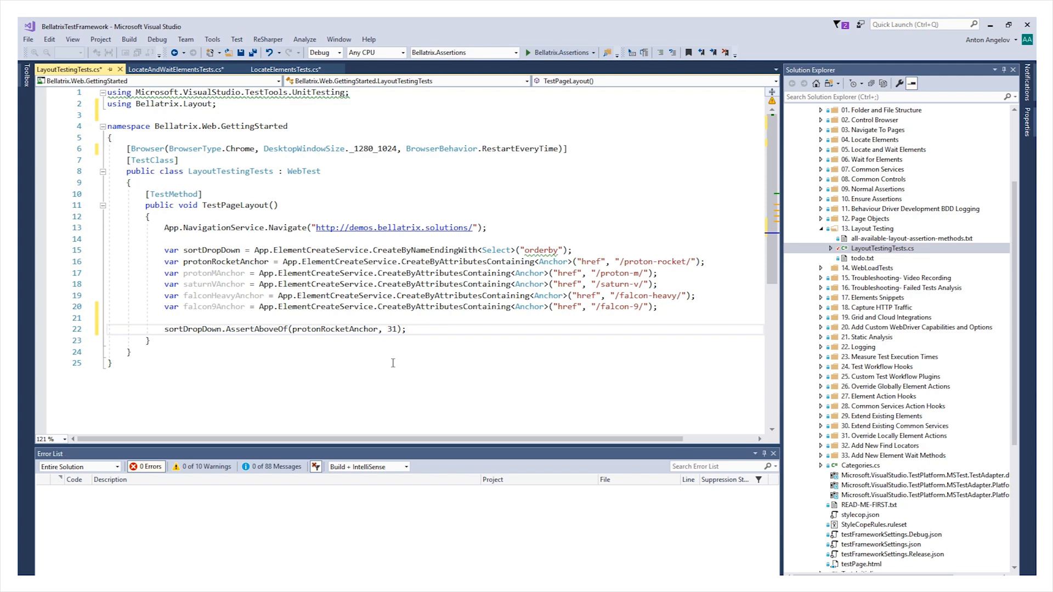
- Add LayoutAssert.AssertAlignedHorizontallyAll for protonRocketAnchor, protonMAnchor and saturnVAnchor
{"action": "left_click", "coordinate": [406, 329]}
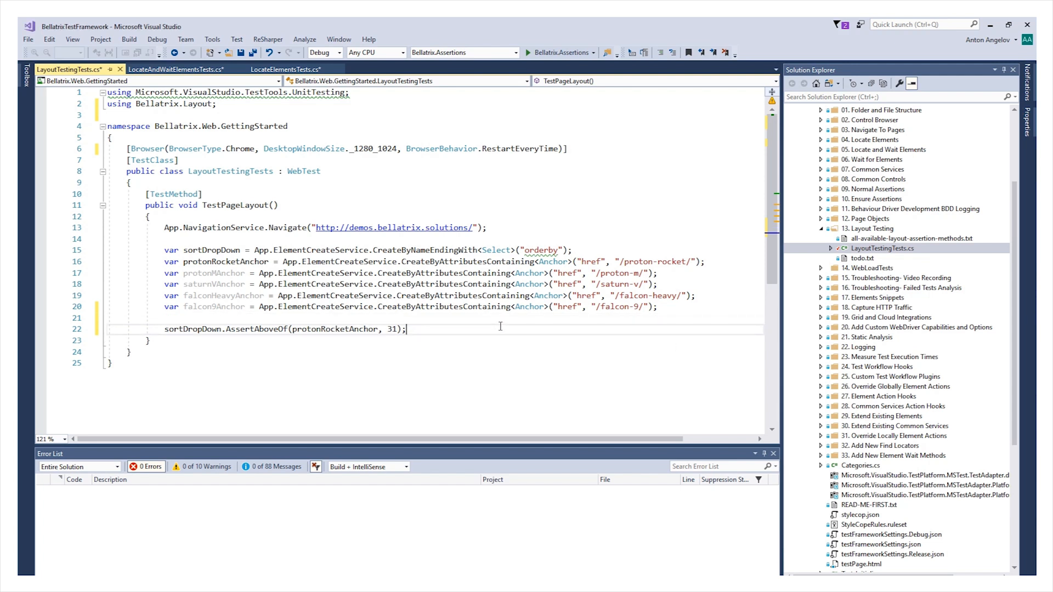
{"action": "type", "text": "LayoutAssert.AssertAlignedHorizontallyAll(protonRocketAnchor, protonMAnchor, saturnVAnchor);"}
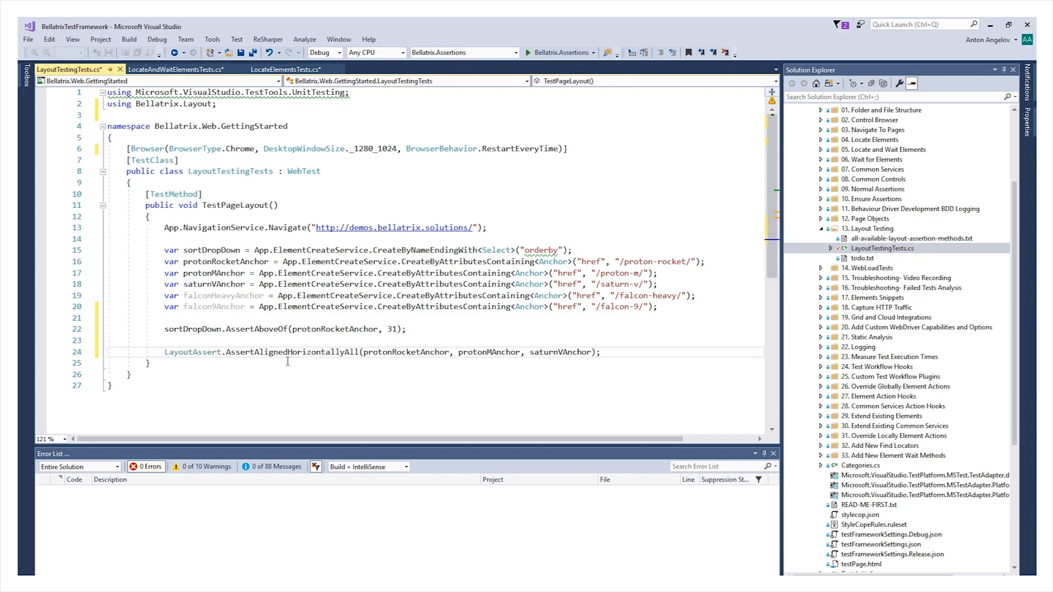
{"action": "left_click", "coordinate": [602, 352]}
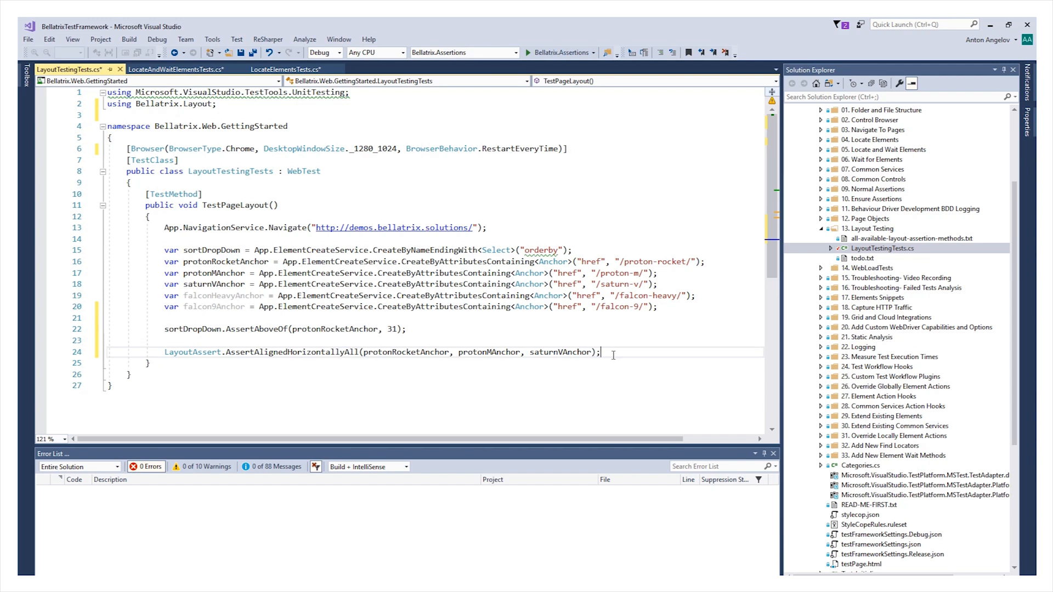